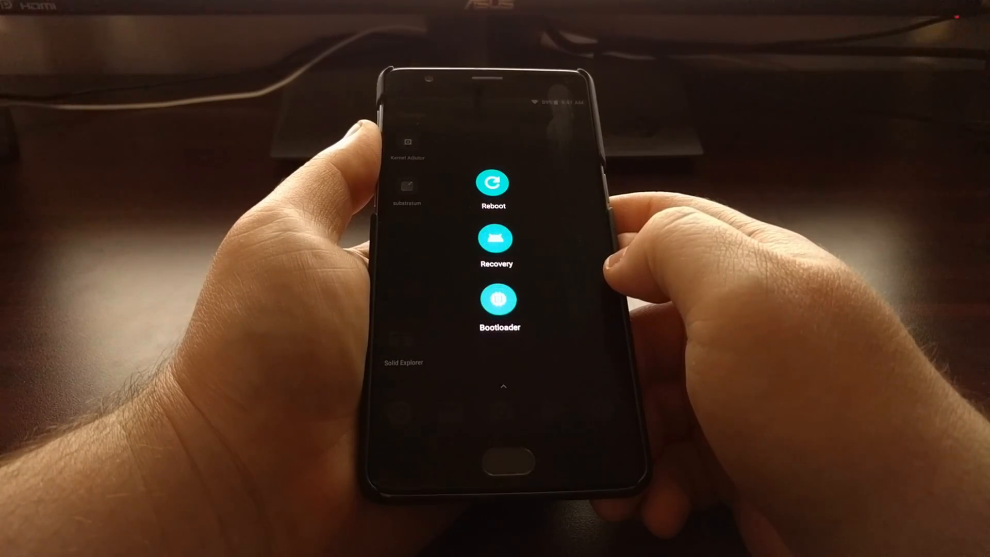
- Restart the phone from OxygenOS into TWRP recovery via the advanced reboot menu
click(496, 239)
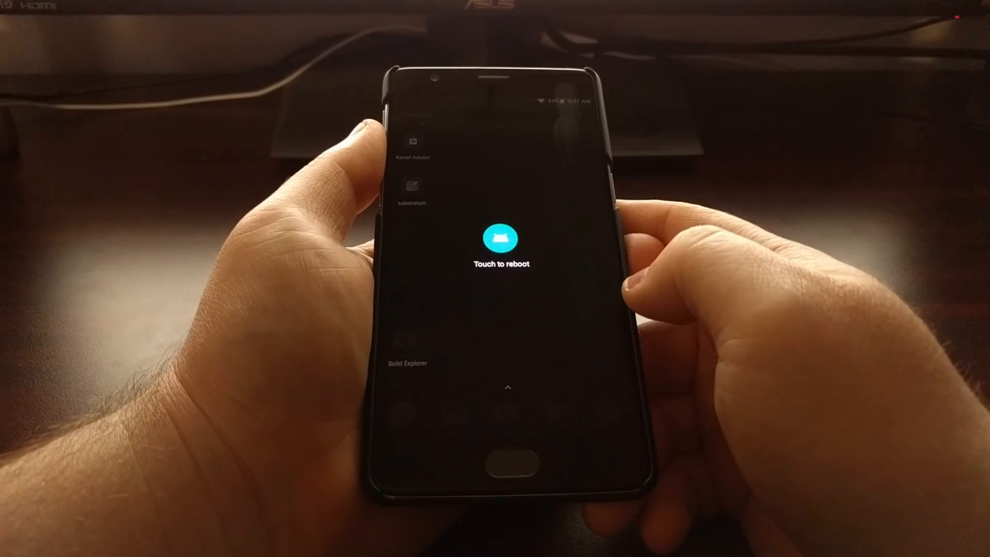
click(500, 239)
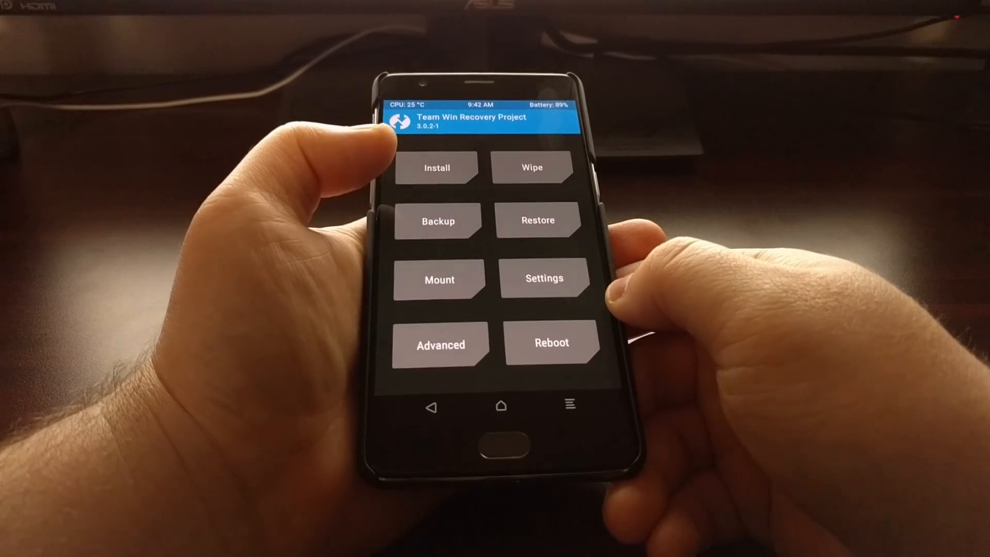
- Pick twrp-3.0.2-1.28-oneplus3.img from Download in TWRP's image install mode
click(436, 167)
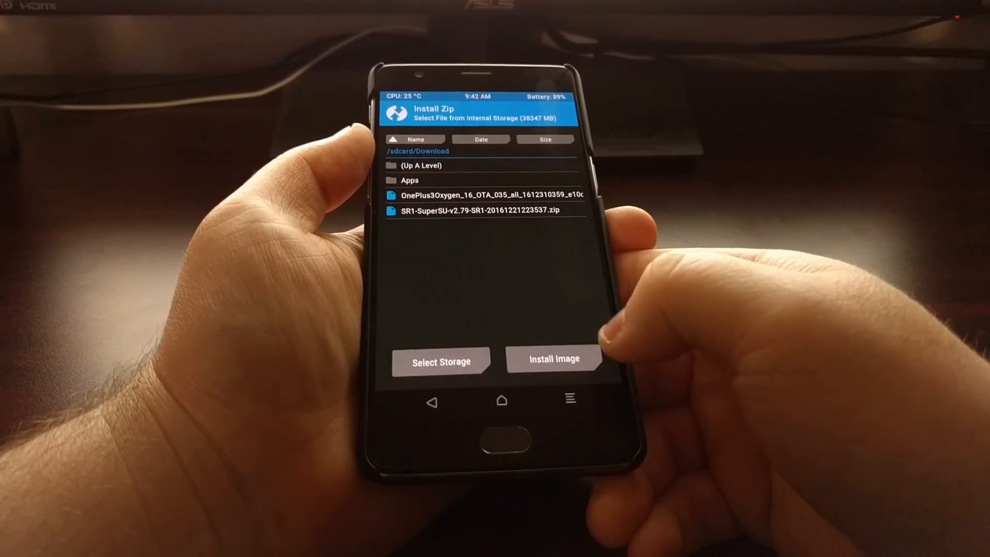
click(554, 359)
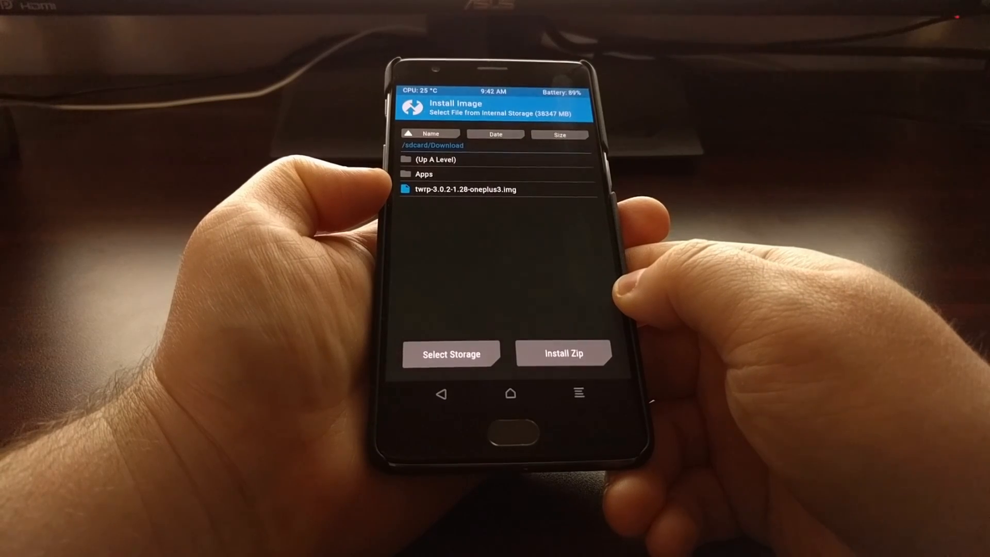
click(465, 188)
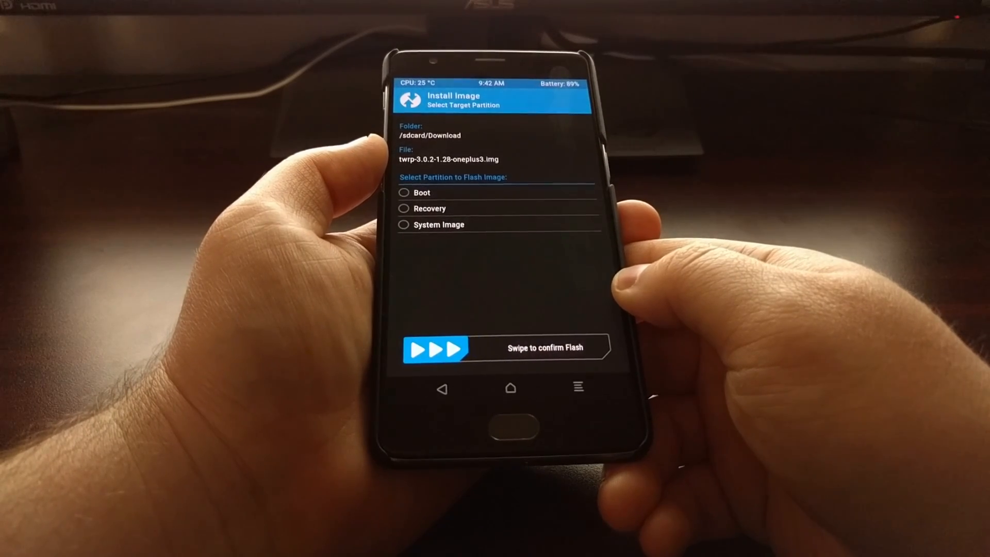
- Flash the modified TWRP image to the Recovery partition
click(404, 209)
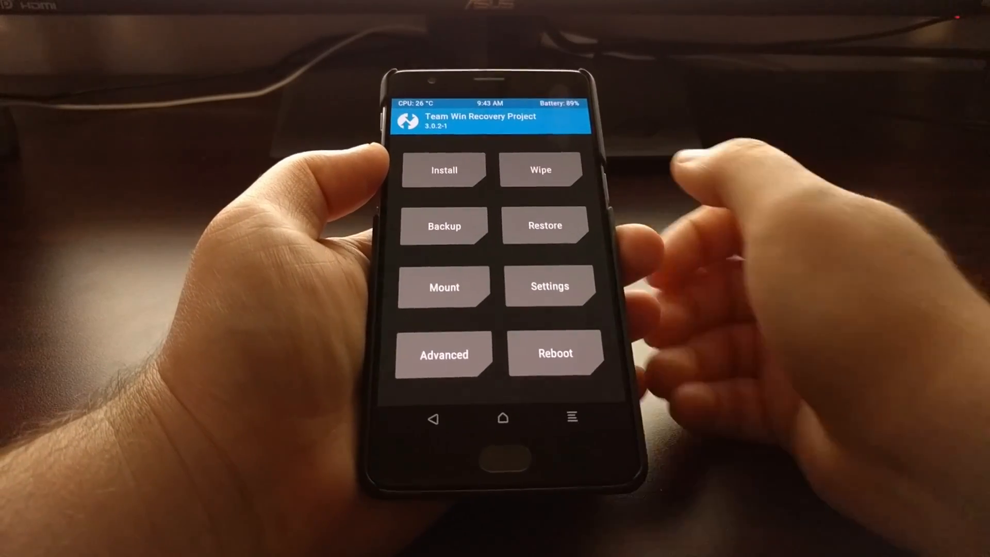
- Flash the OnePlus3Oxygen OTA update zip from the Download folder
click(444, 171)
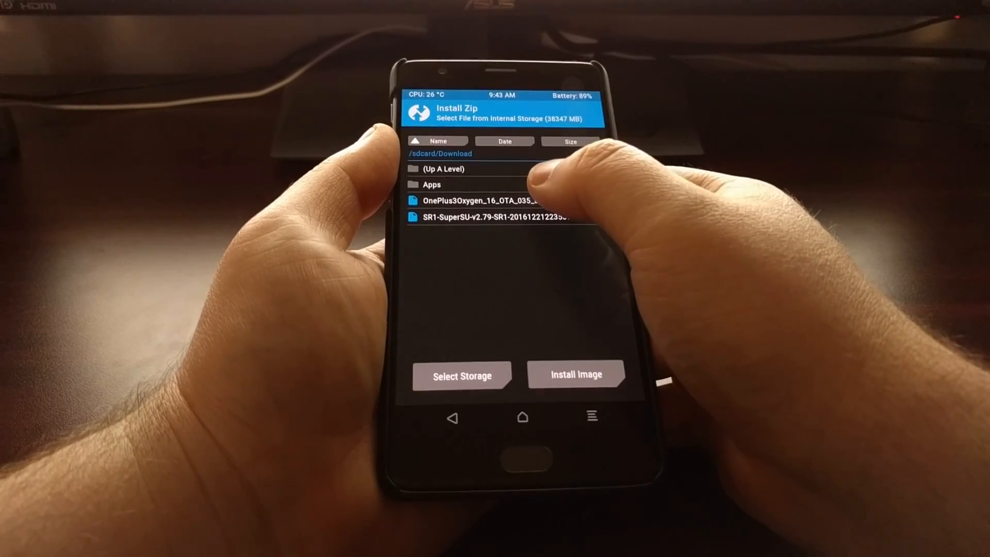
click(492, 200)
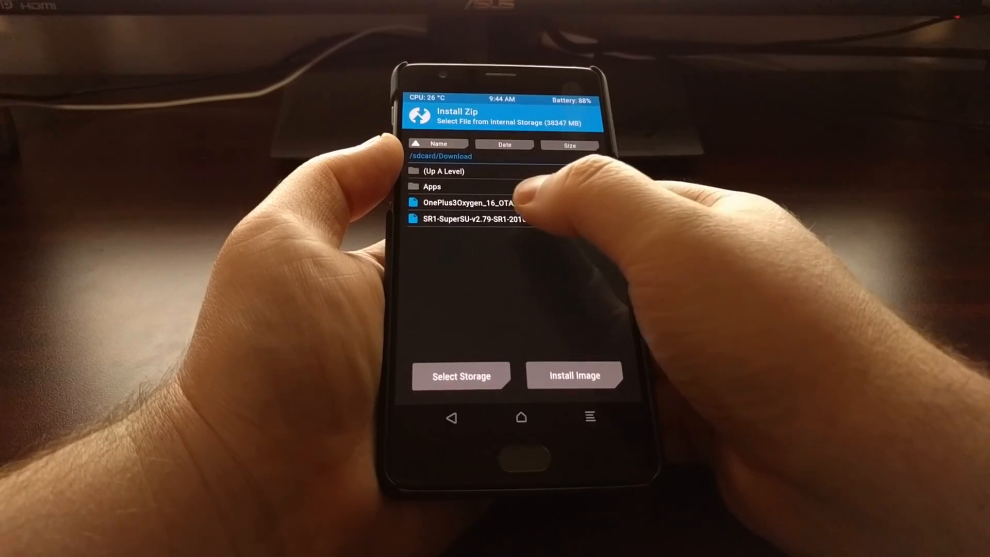
- Flash the SR1-SuperSU zip and return to the TWRP main menu
click(472, 220)
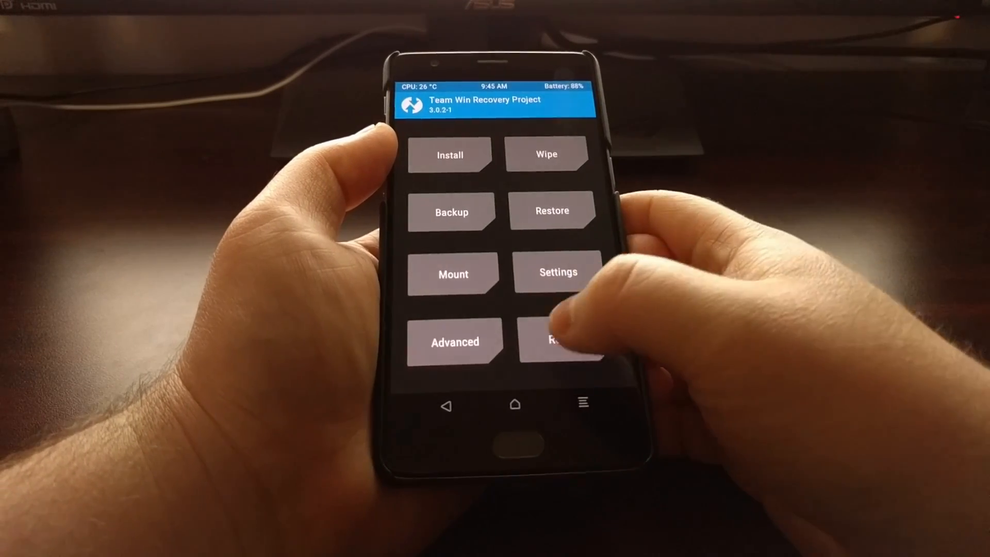
- Reboot from TWRP into the Android system
click(561, 343)
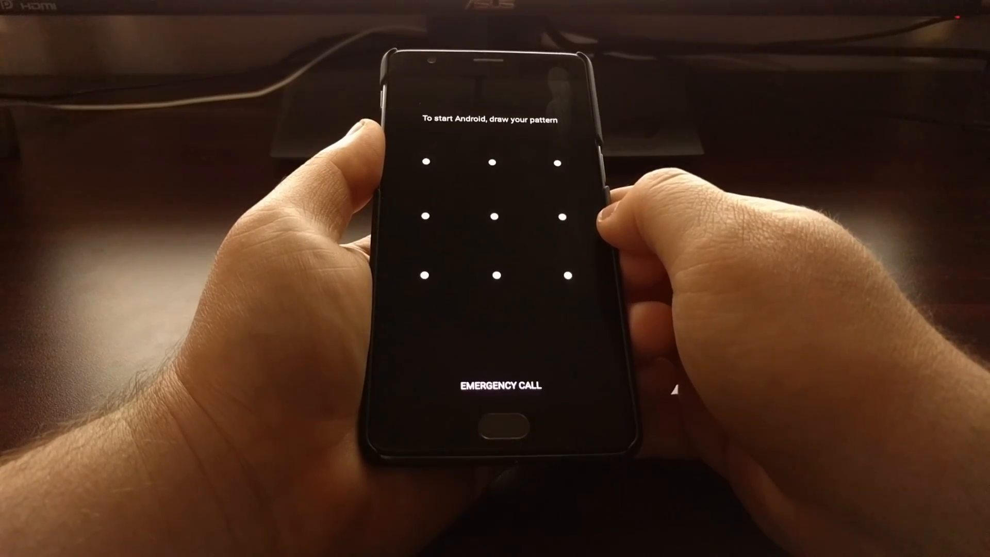
- Unlock the phone and view About phone, showing OxygenOS 4.0 and Android 7.0
drag(425, 160, 567, 278)
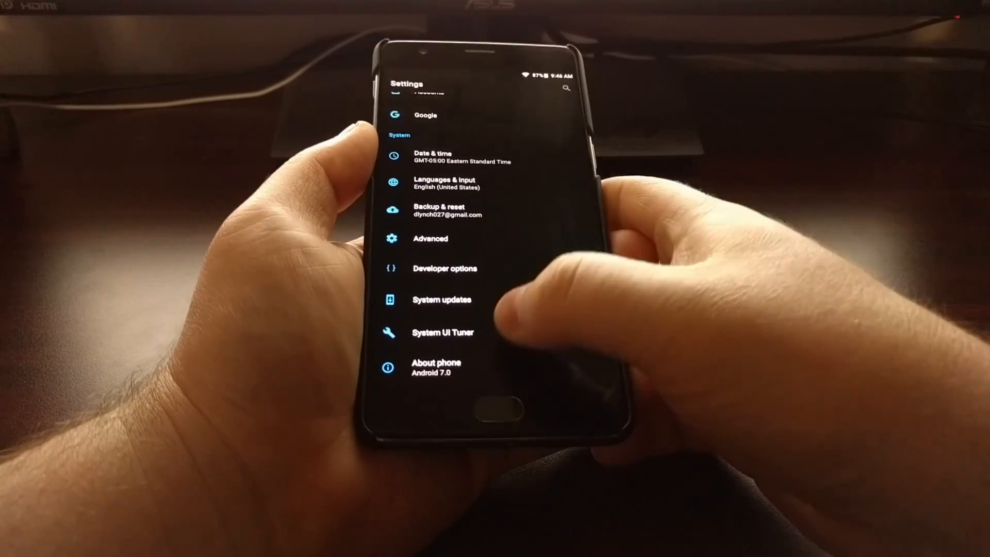
click(436, 367)
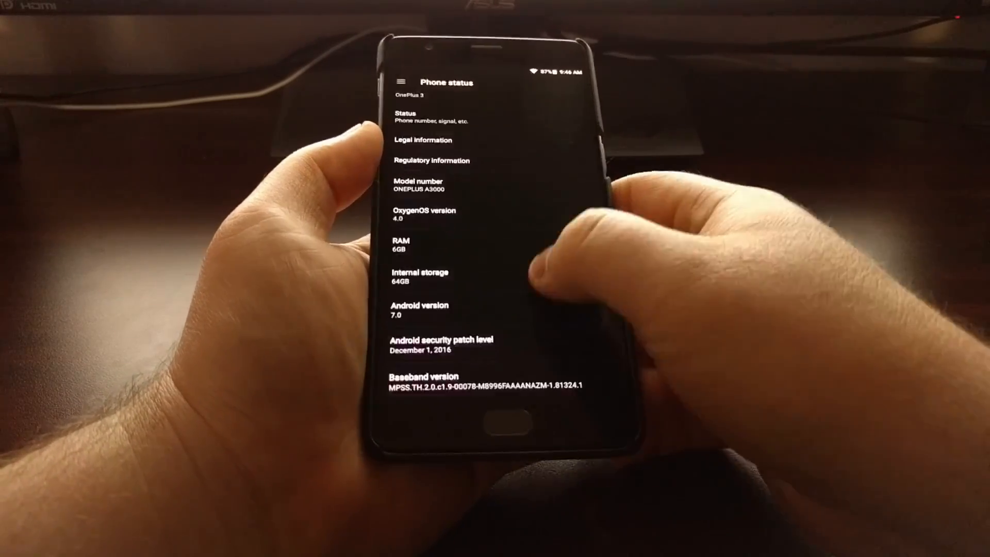
scroll(down, 3)
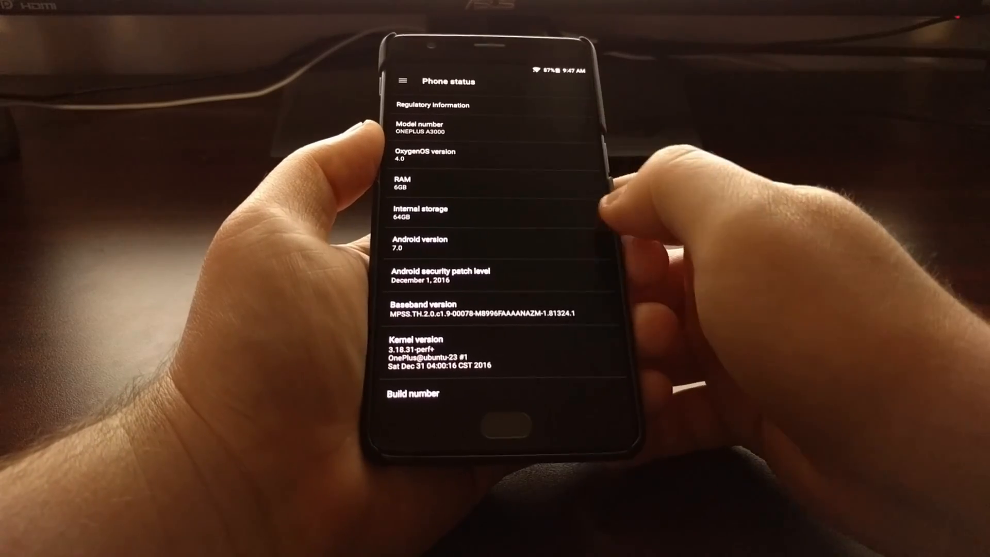